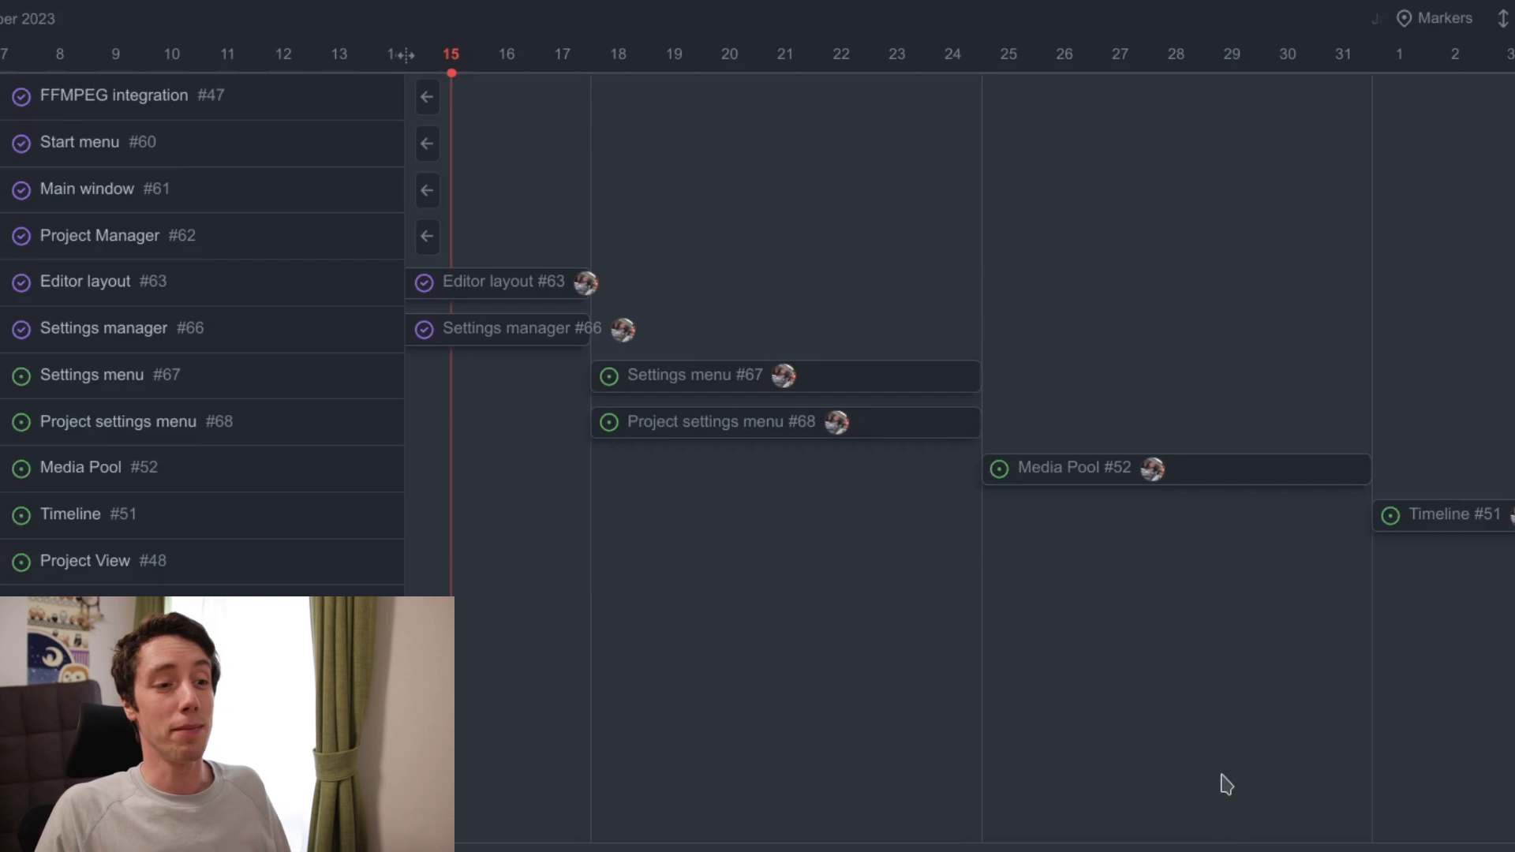
- Scroll the road-map timeline right to February 2024, showing Render Menu and Effects panel
scroll(right, 3)
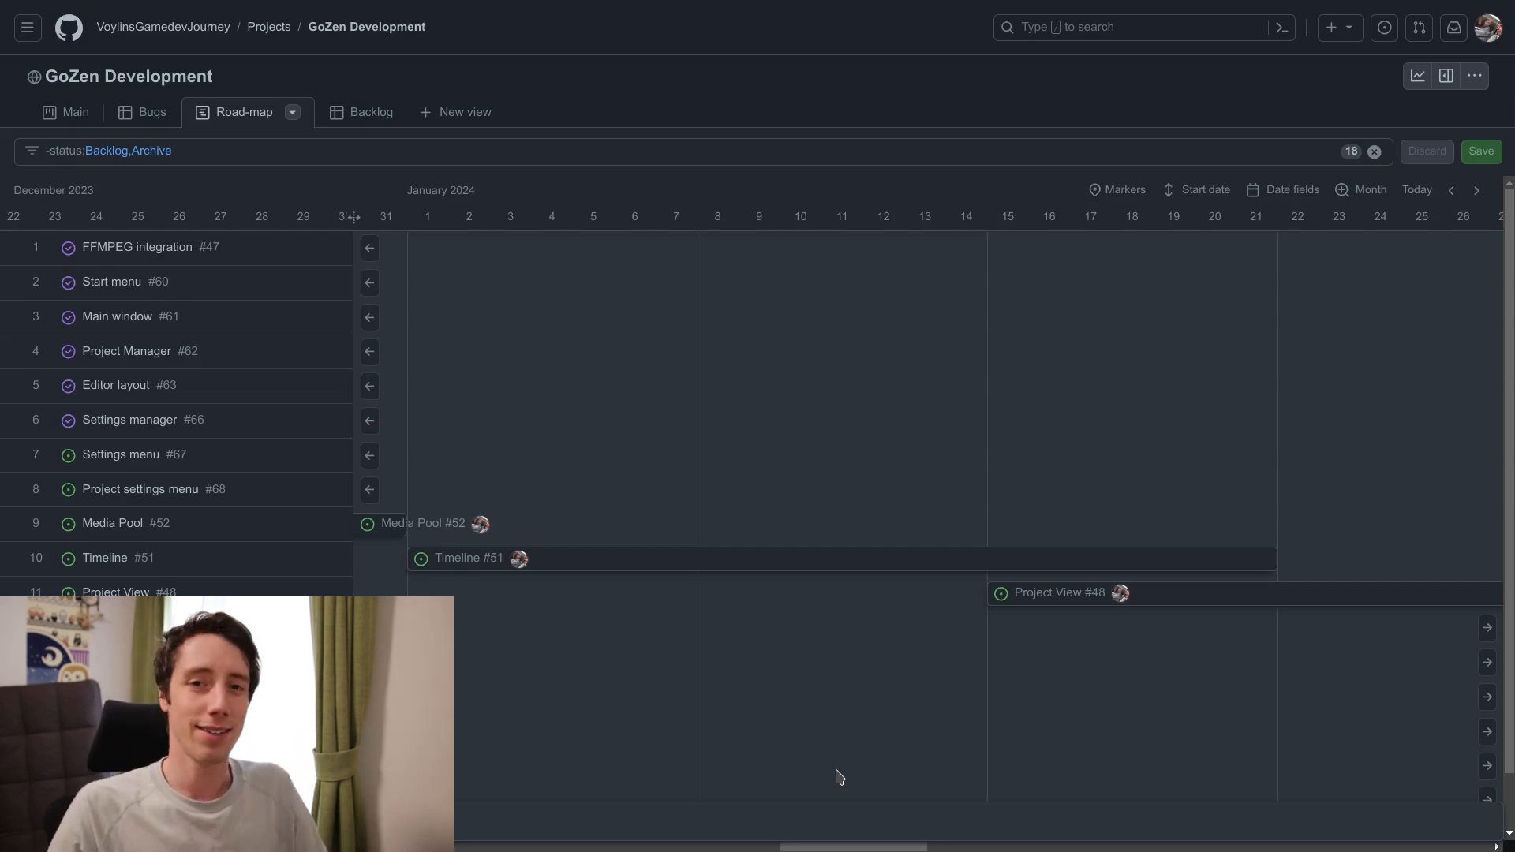
scroll(right, 3)
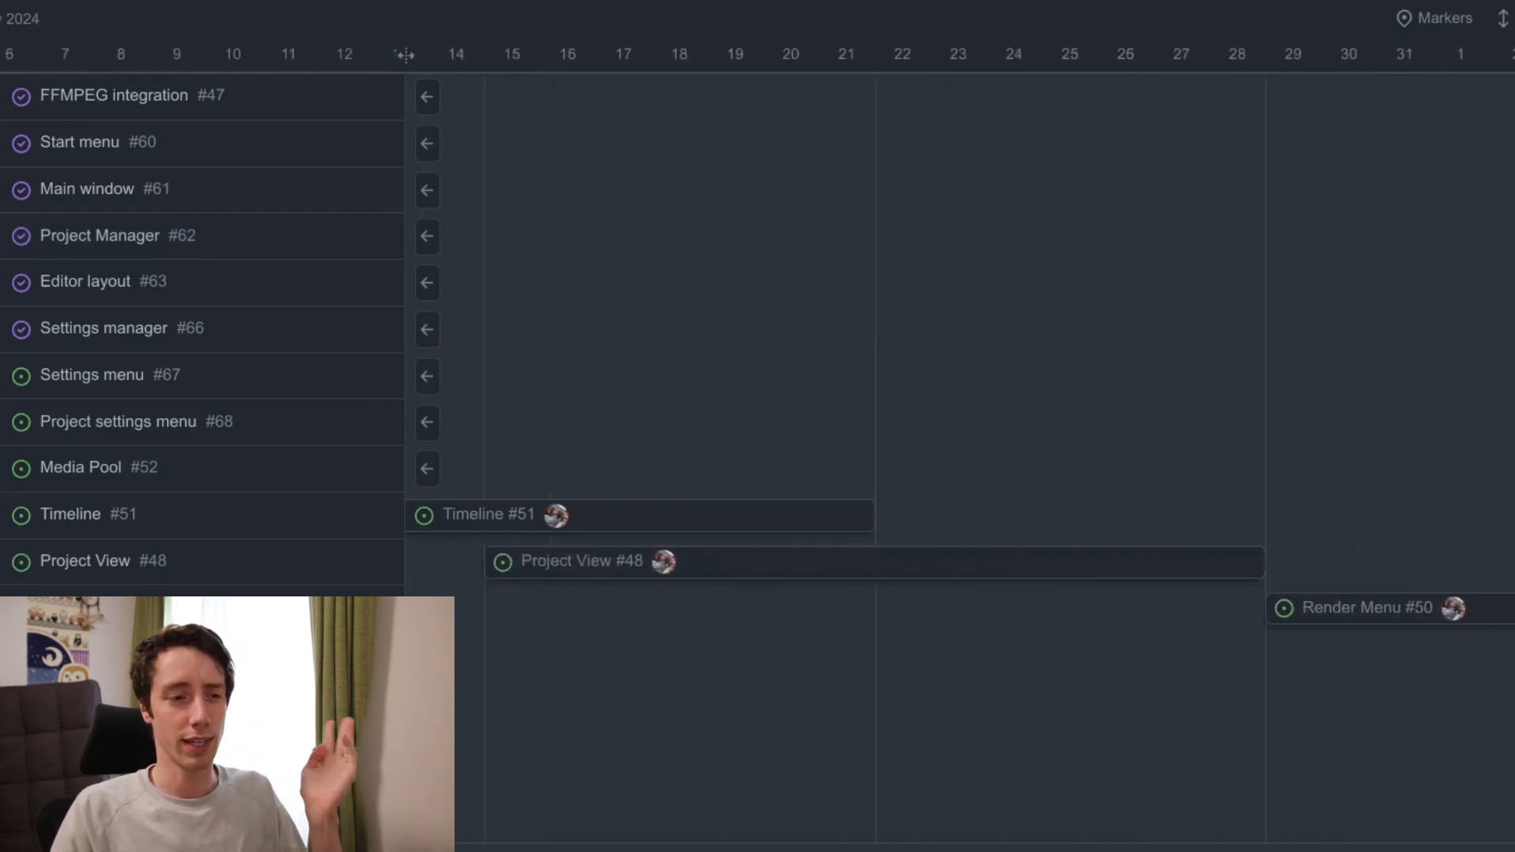
scroll(right, 3)
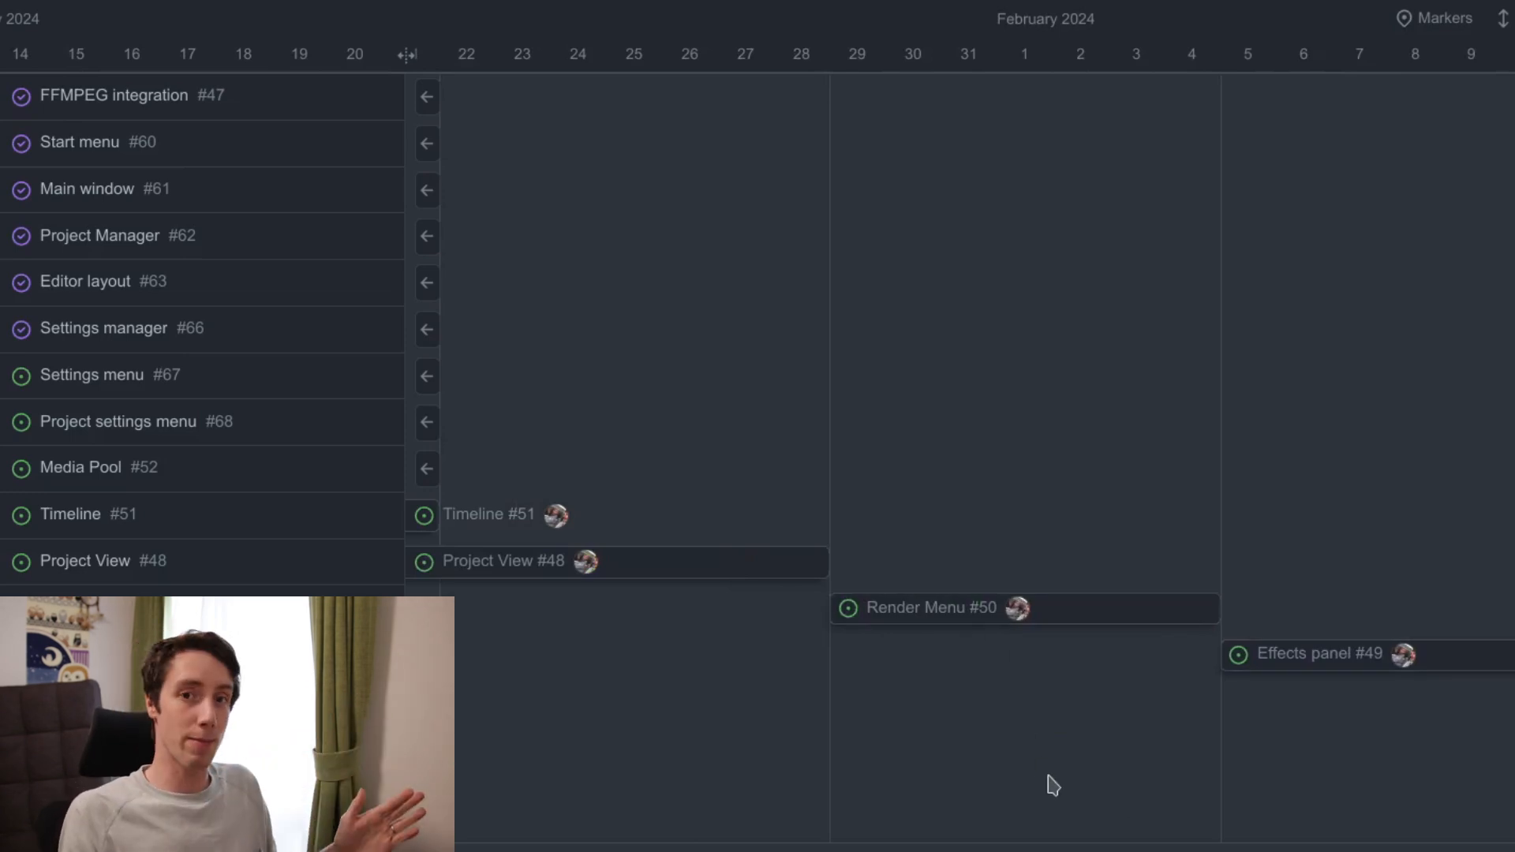
mouse_move(1154, 766)
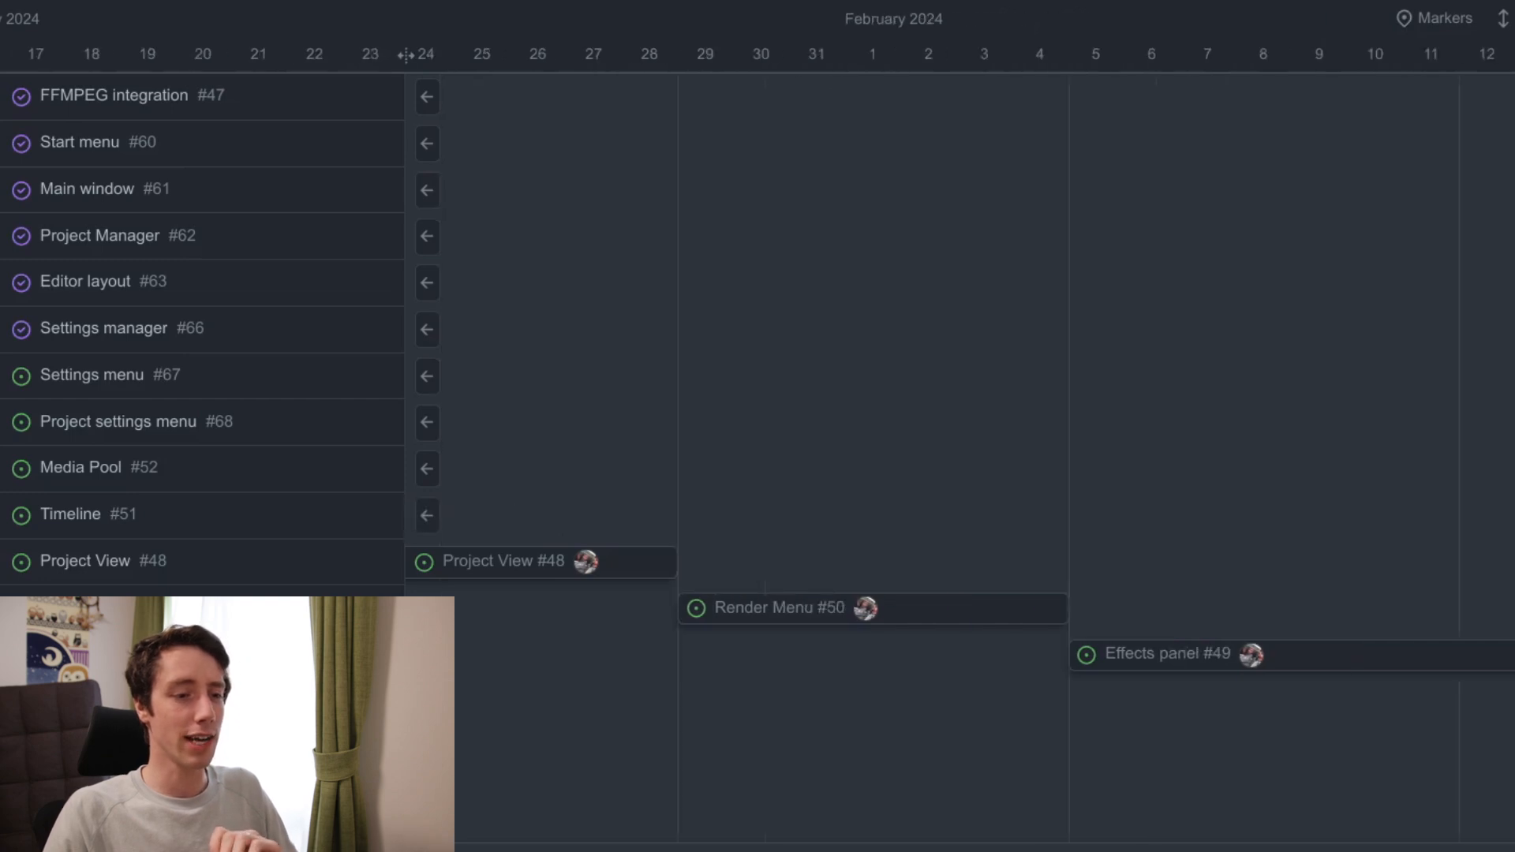
scroll(right, 3)
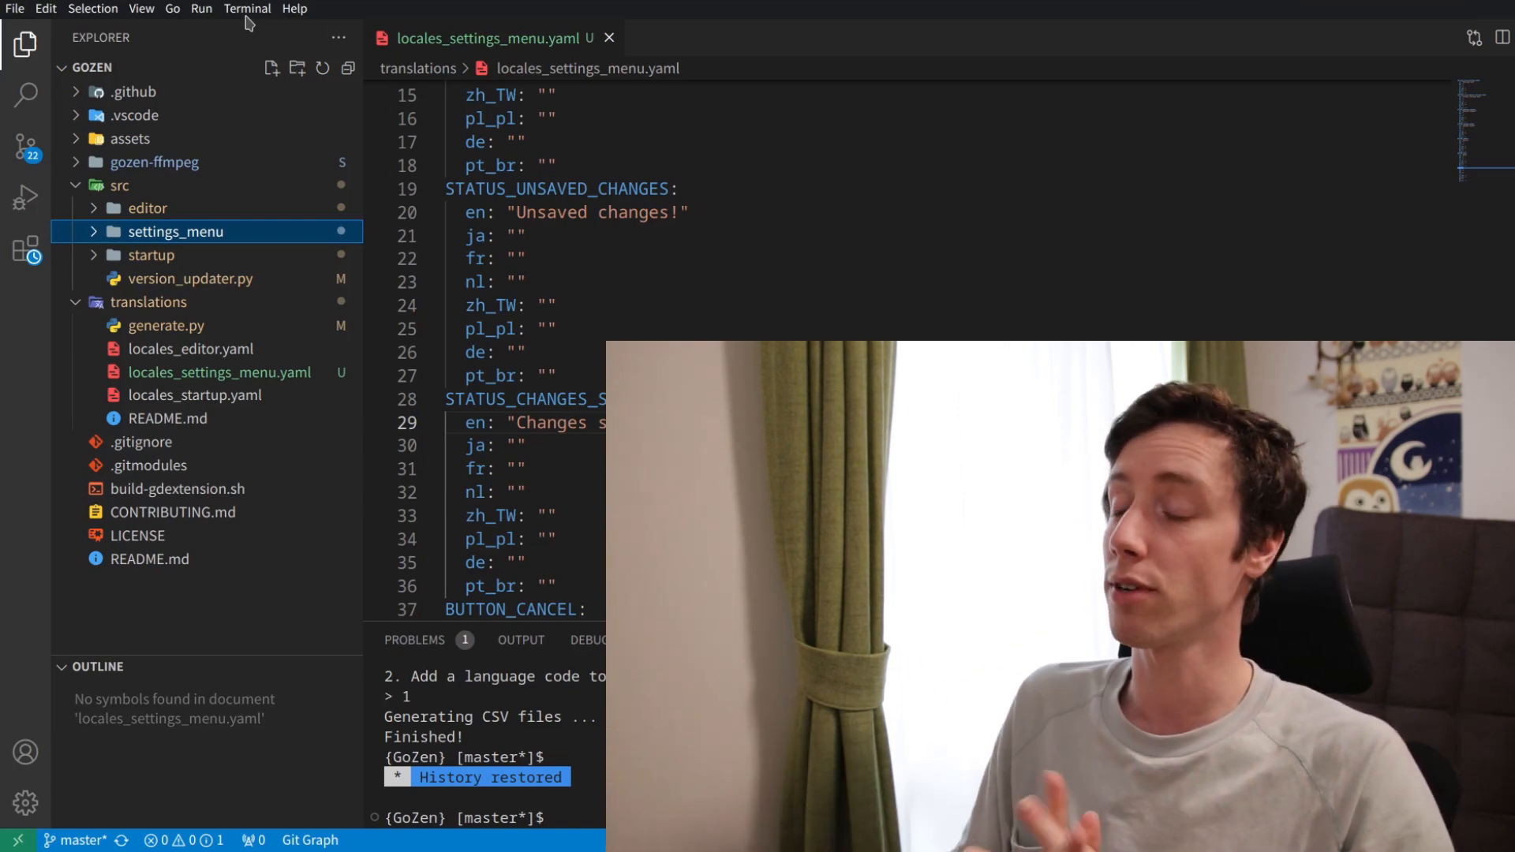
click(147, 207)
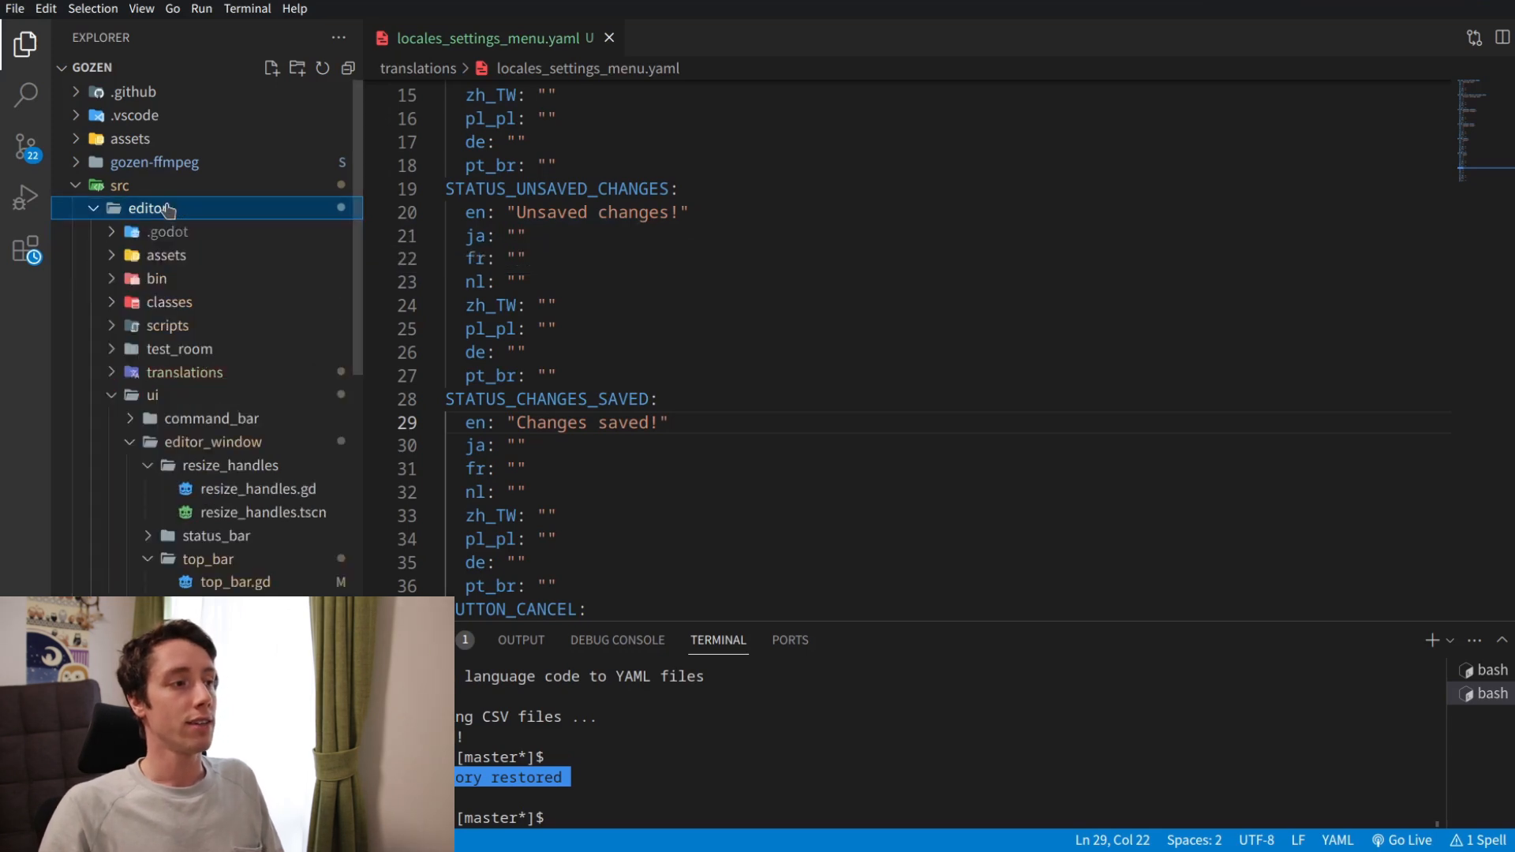
click(150, 208)
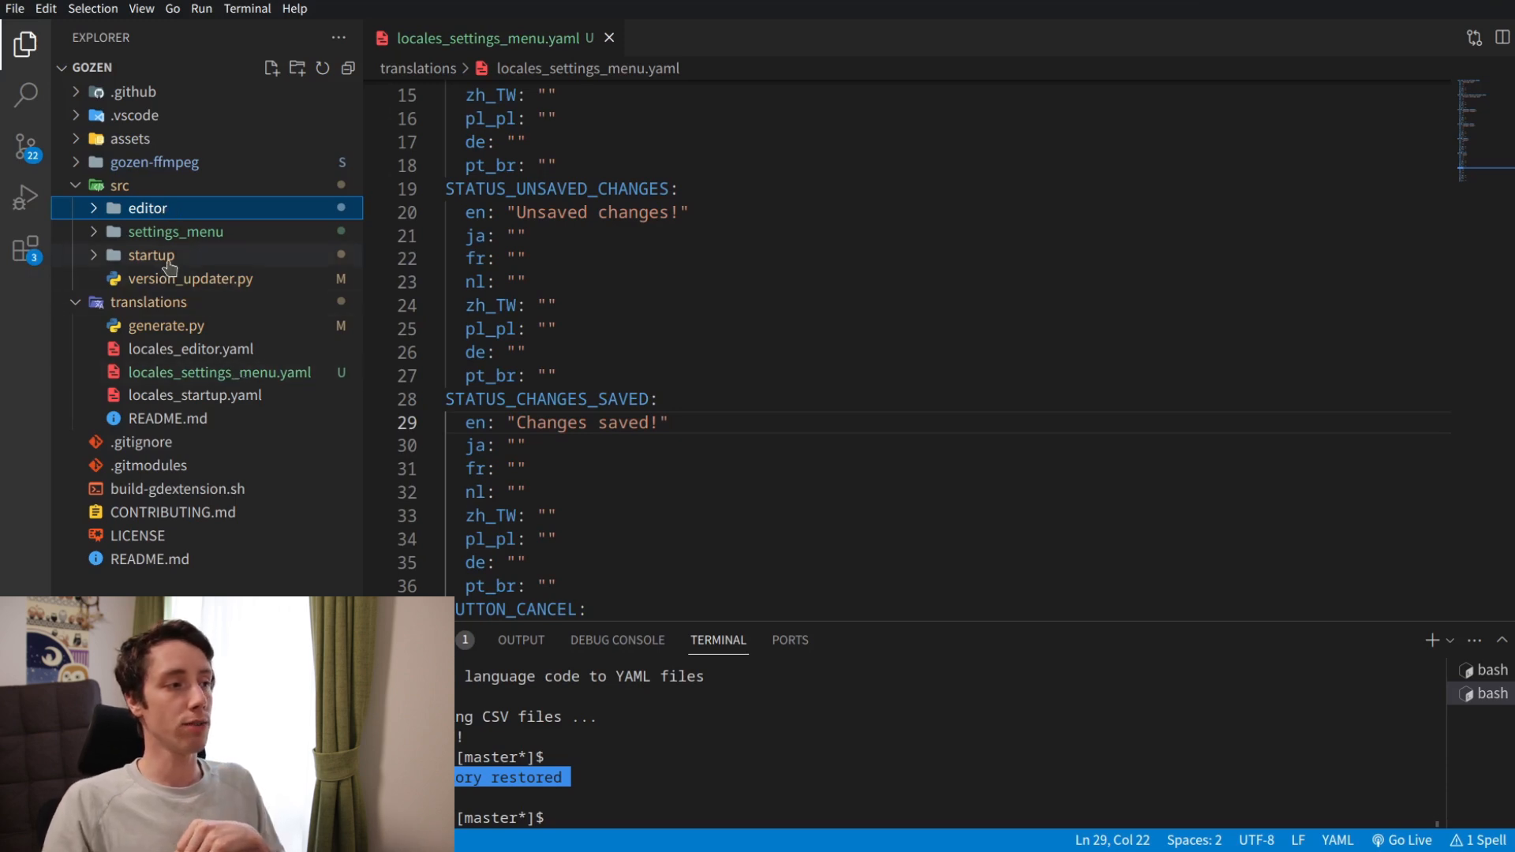
click(150, 254)
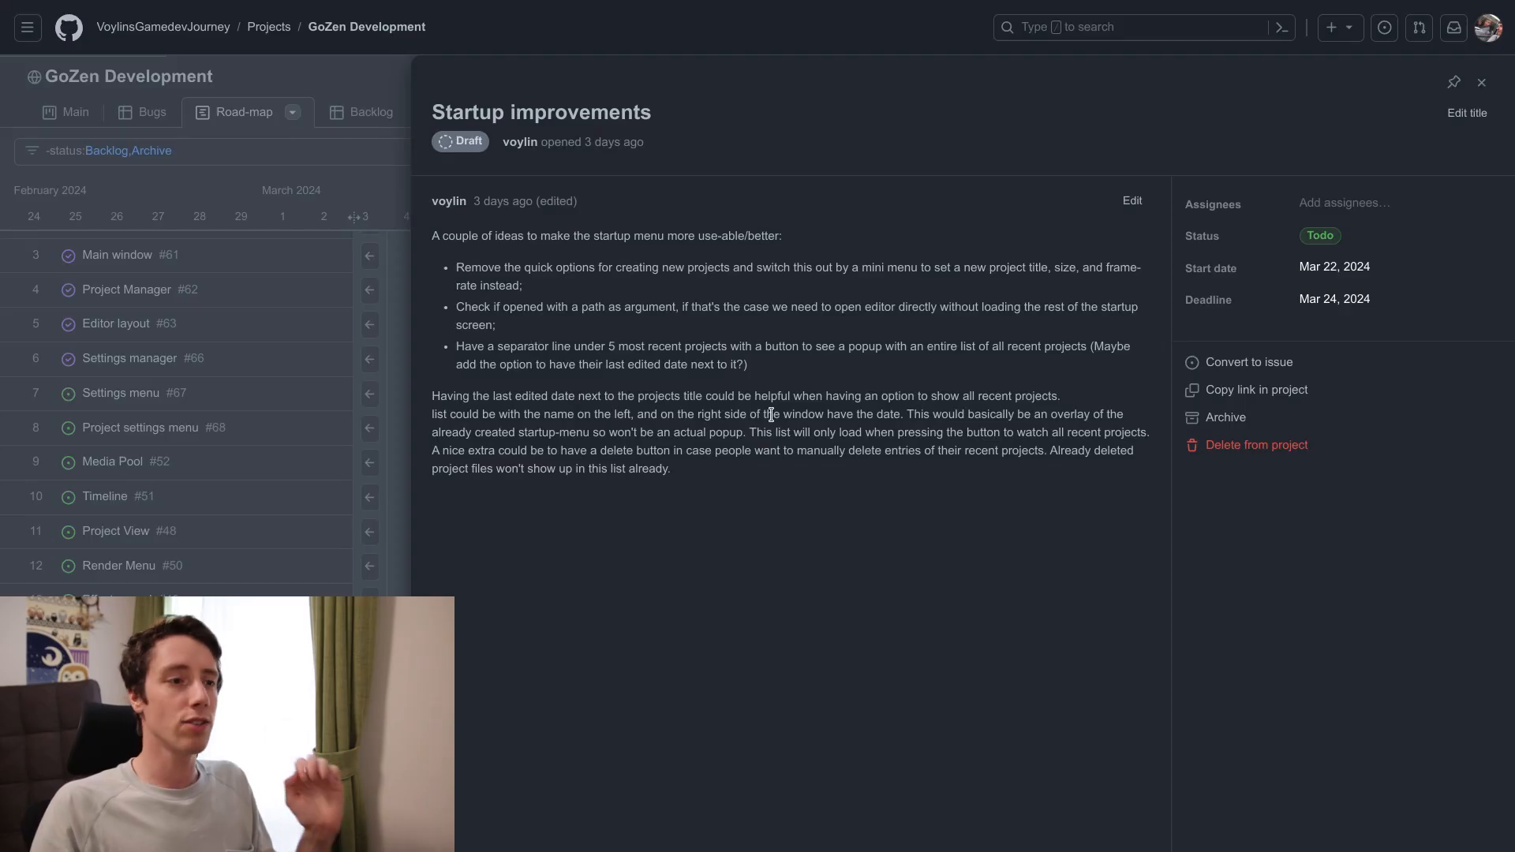
mouse_move(473, 211)
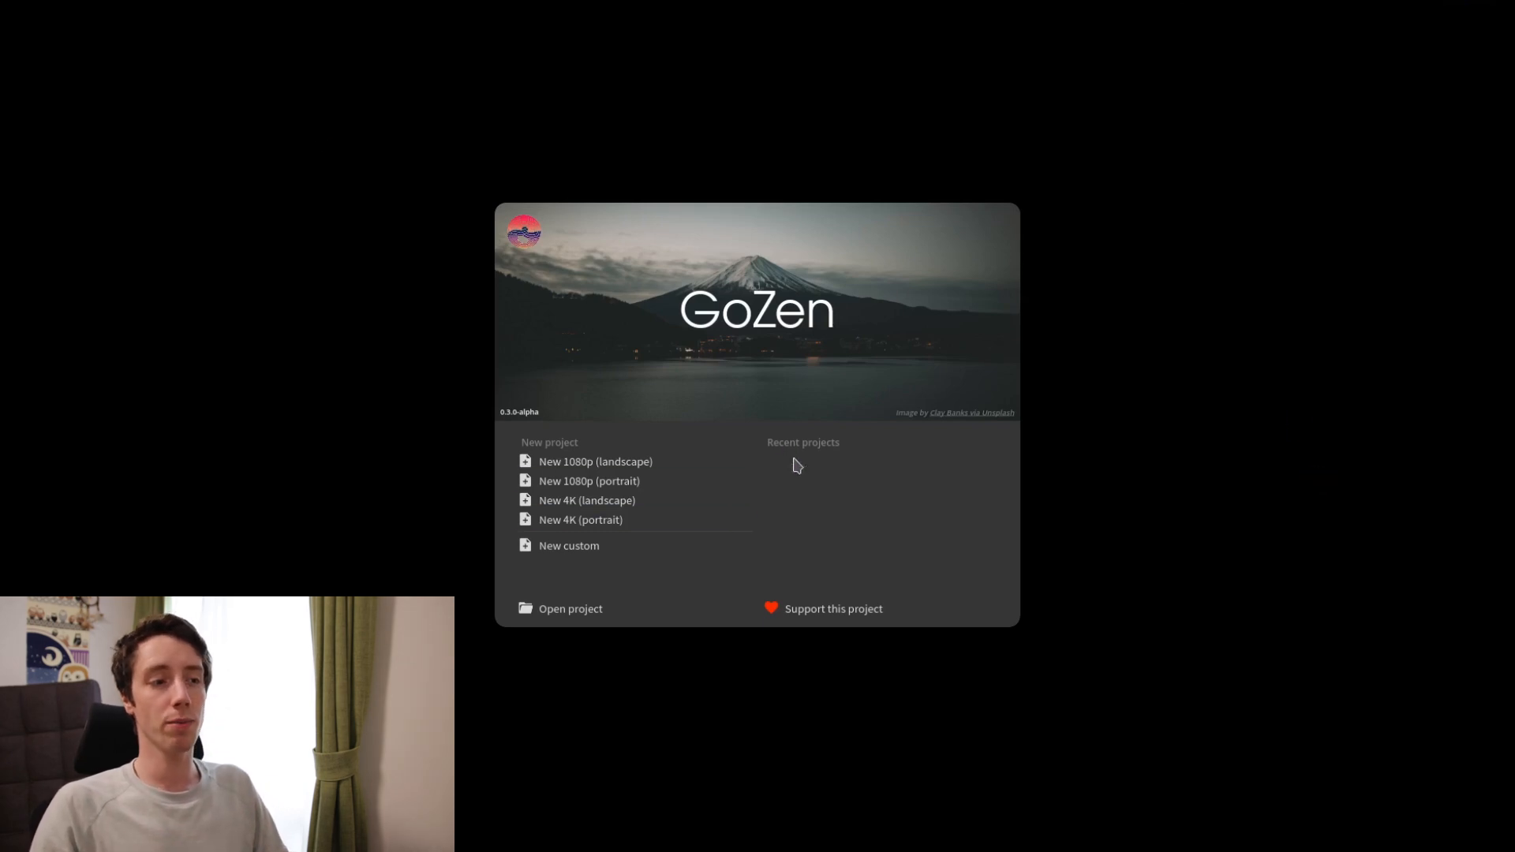
mouse_move(800, 461)
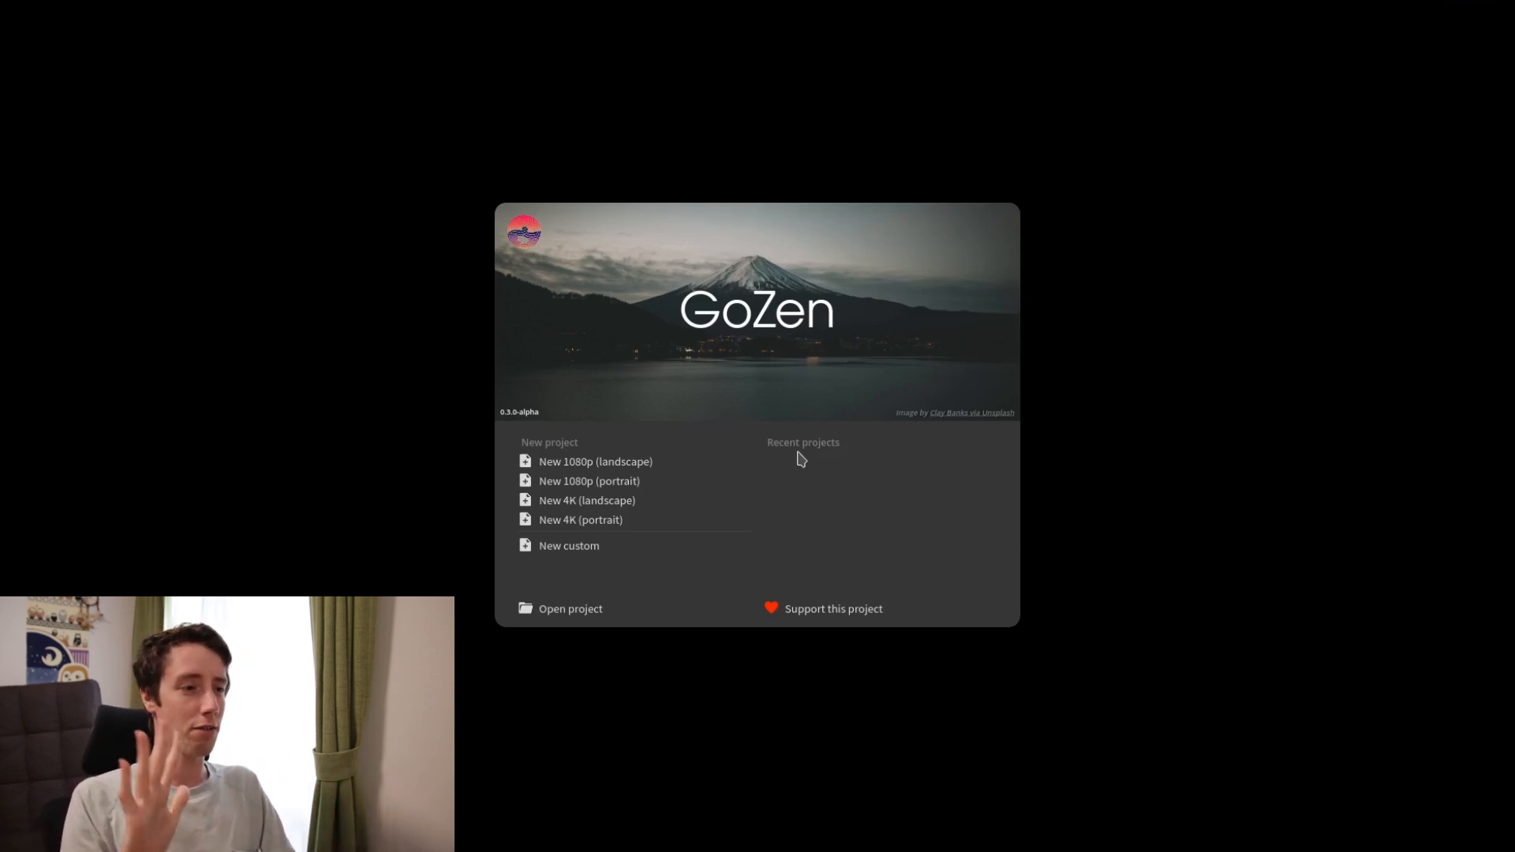
mouse_move(831, 574)
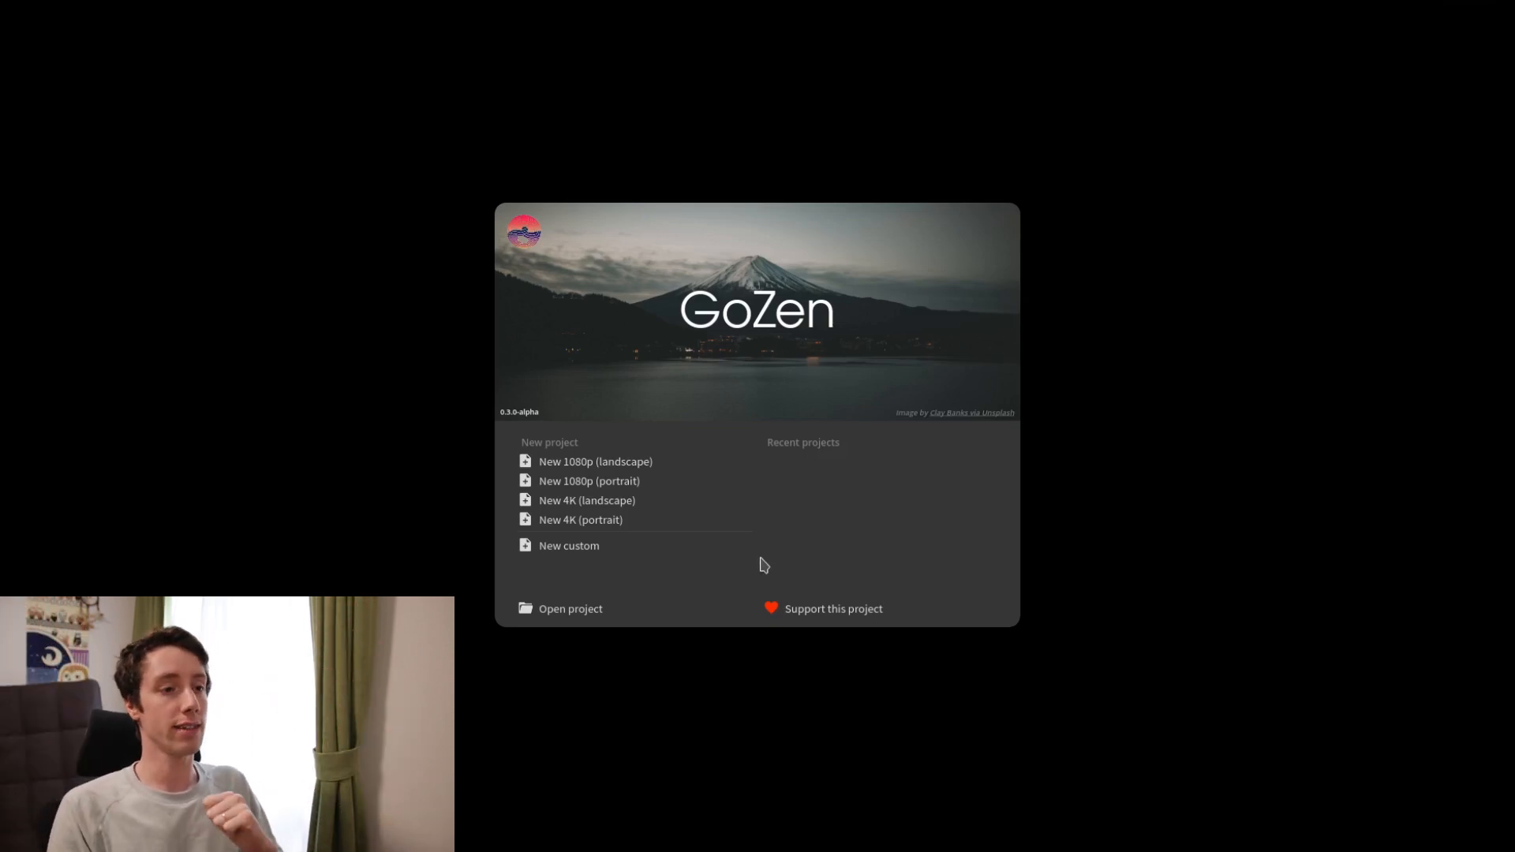
mouse_move(543, 285)
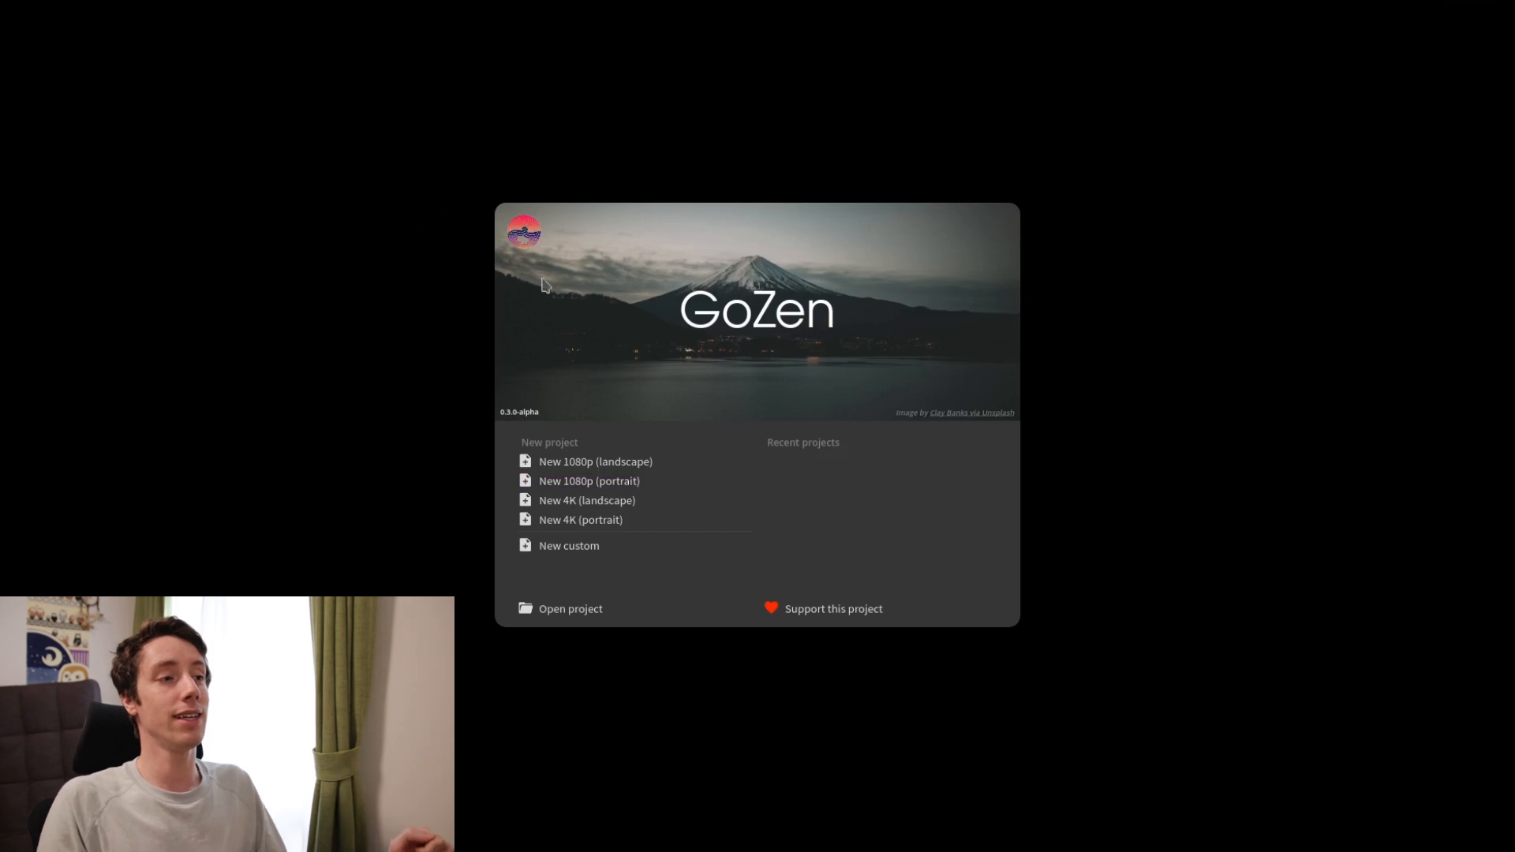
mouse_move(739, 296)
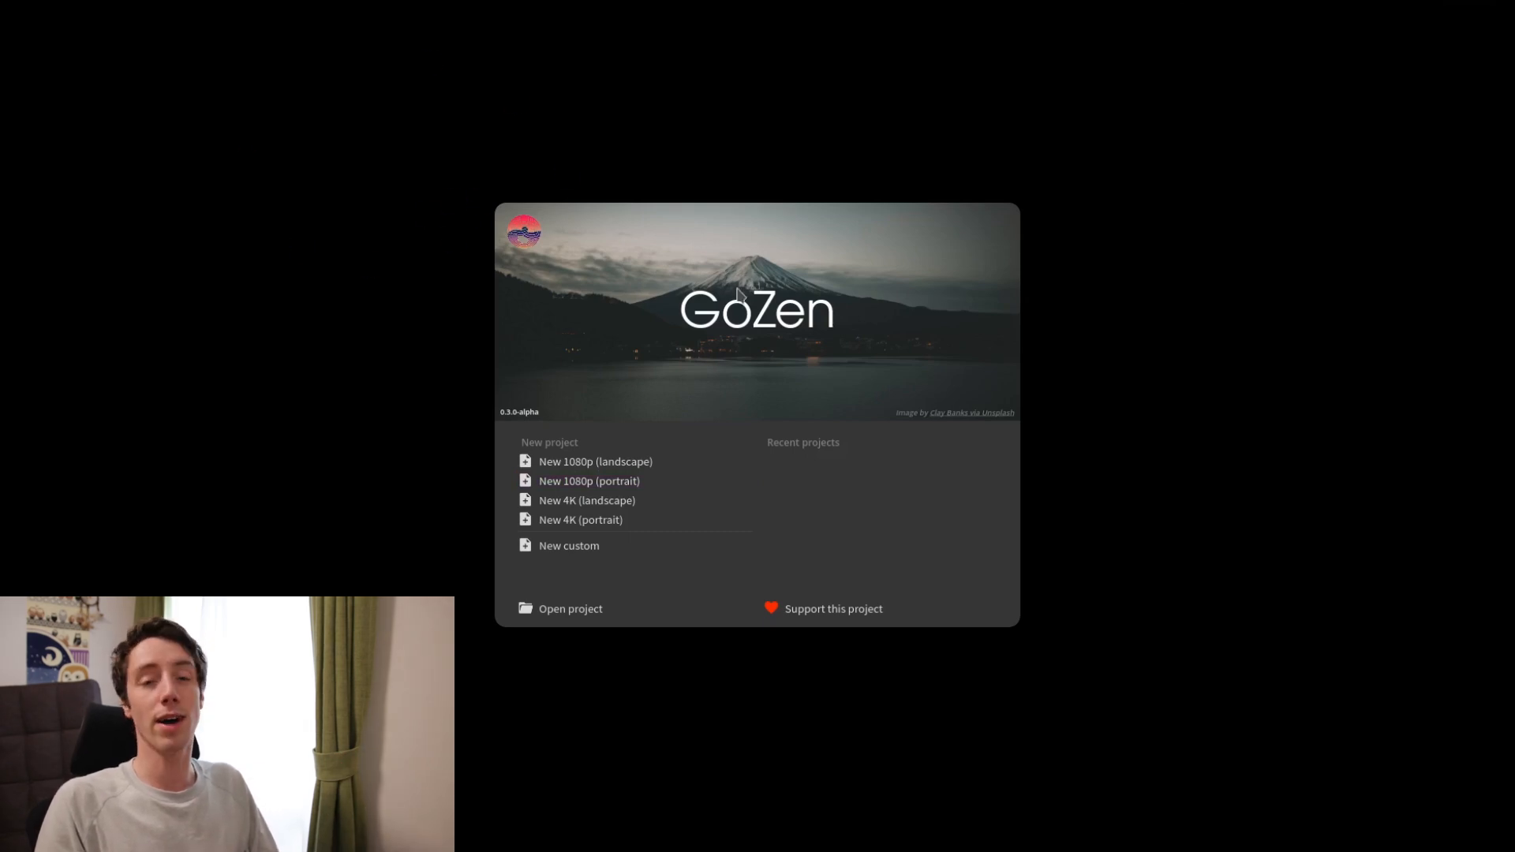
mouse_move(726, 289)
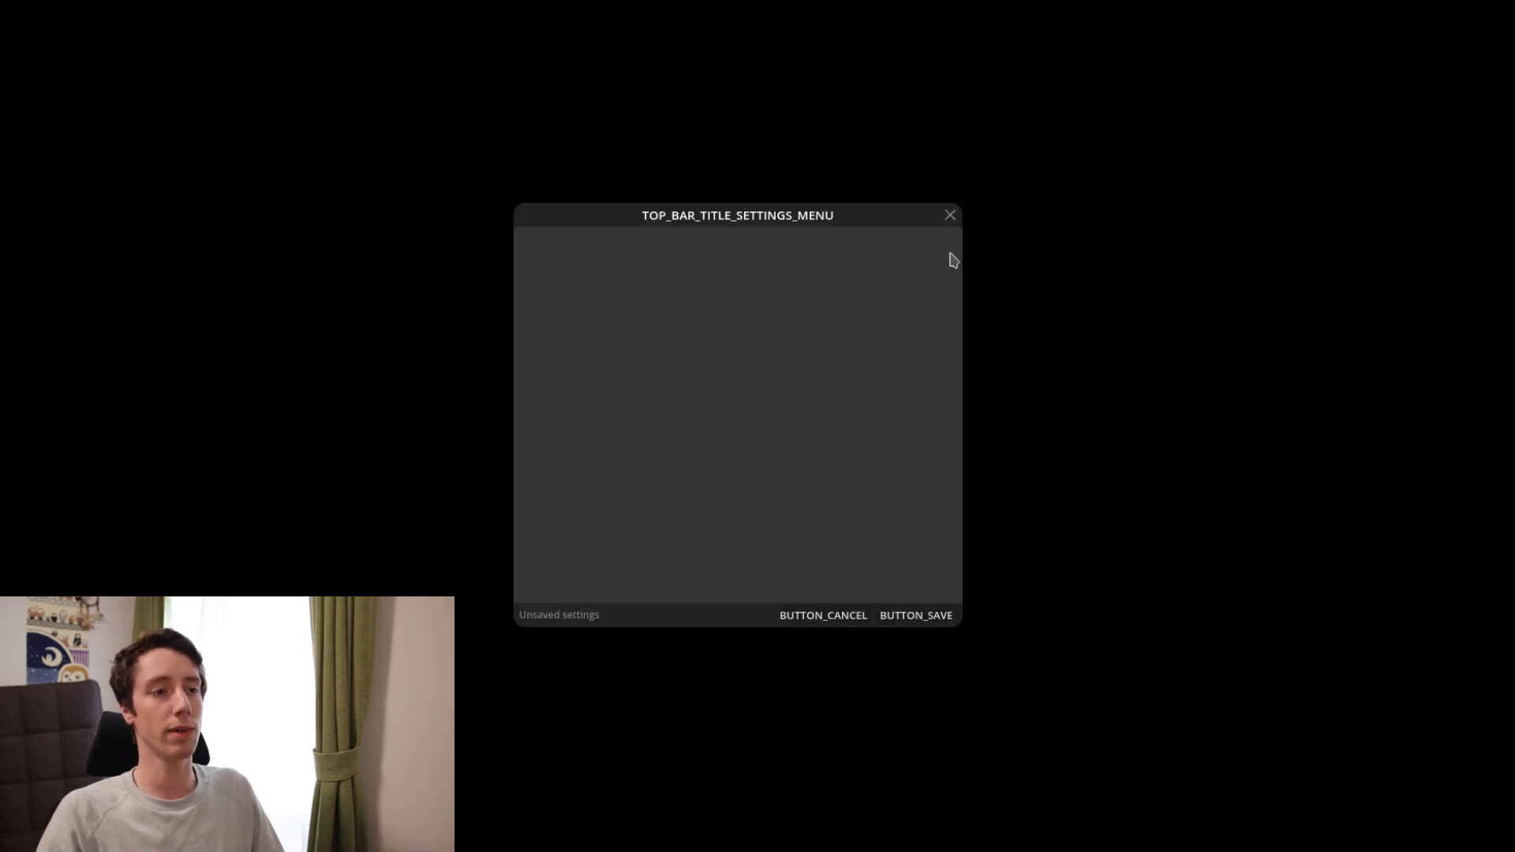
- Close the empty, untranslated GoZen settings window
click(947, 215)
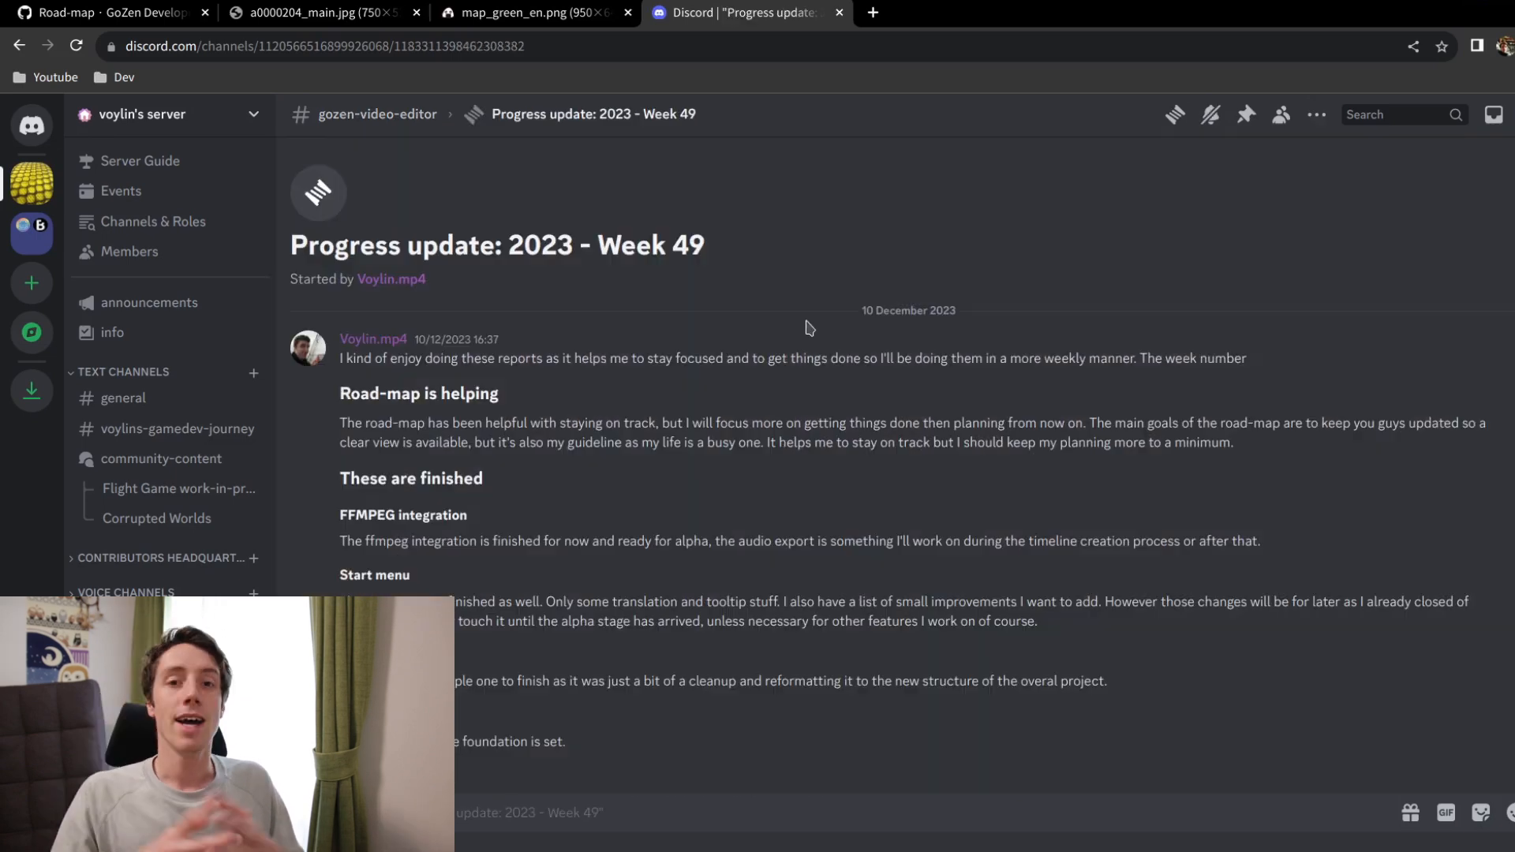
mouse_move(872, 254)
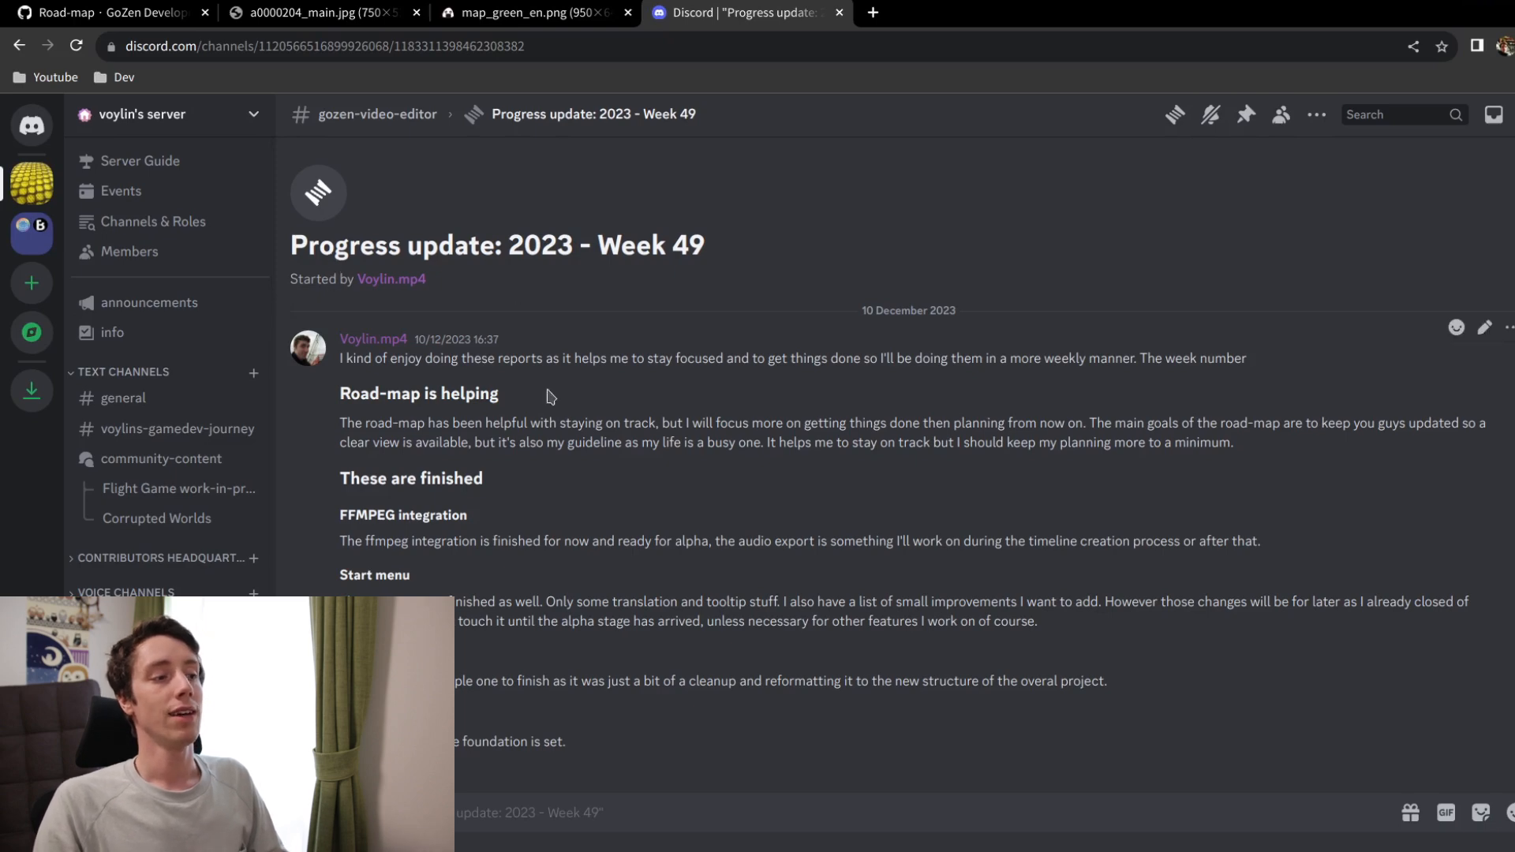
- Scroll the Week 49 post down to its project settings menu and schedule sections
scroll(down, 3)
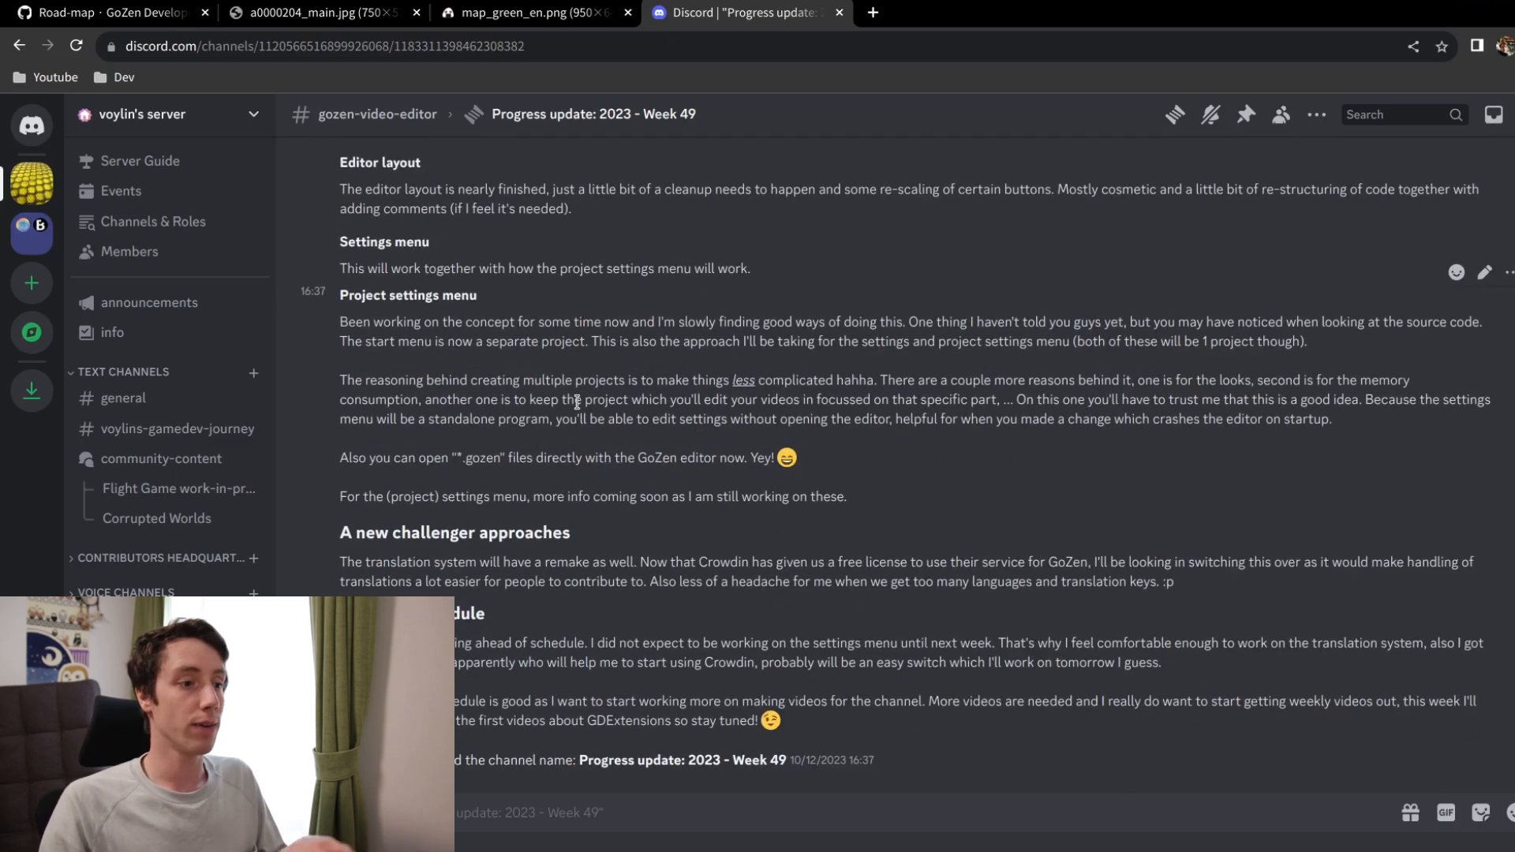